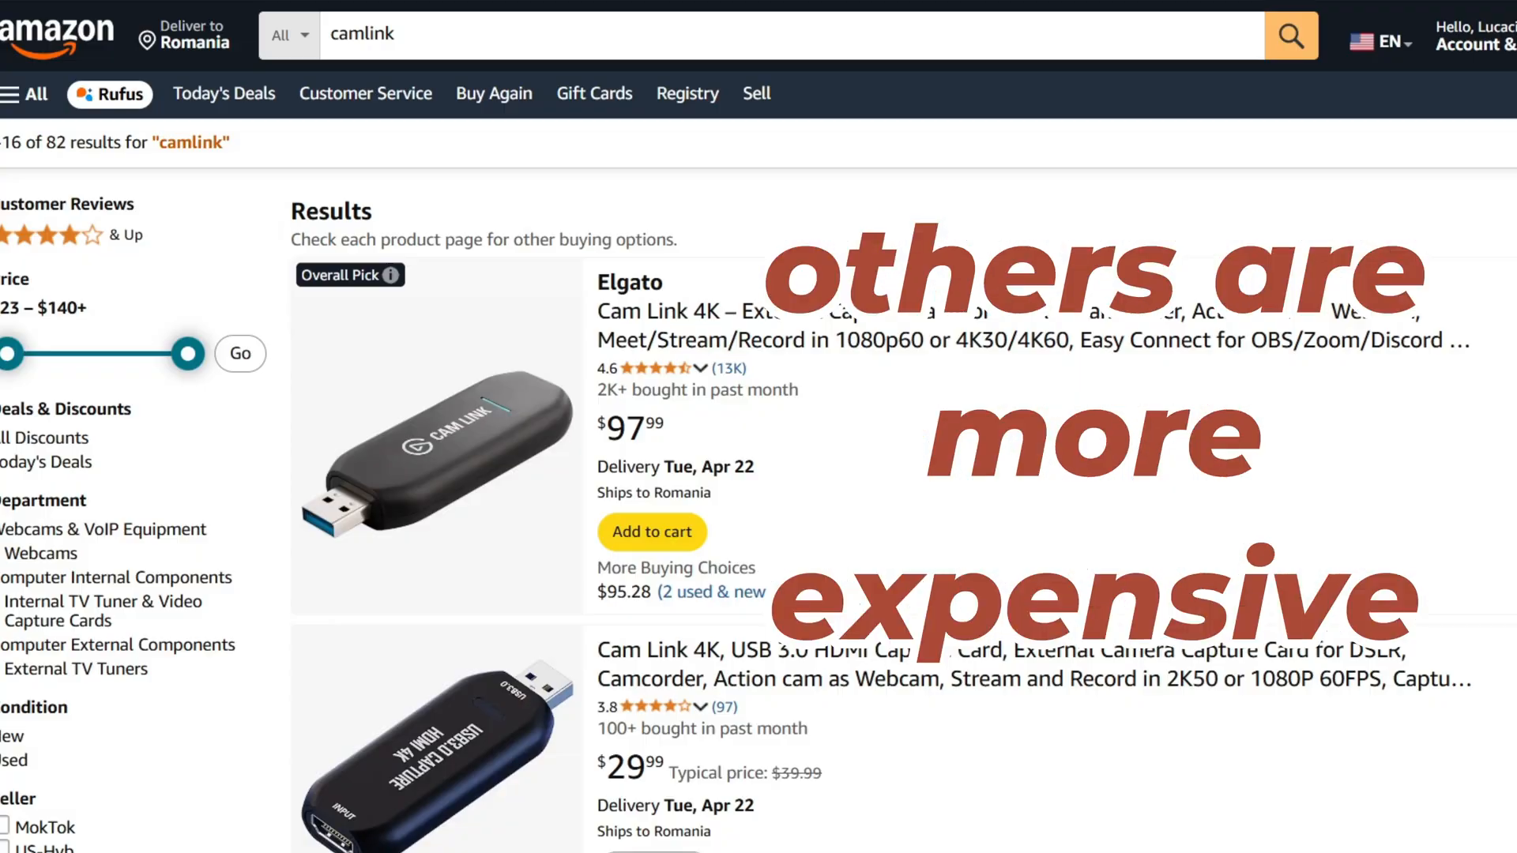
# Scroll through the cheaper USB video capture card listings on Amazon
pyautogui.scroll(-3)
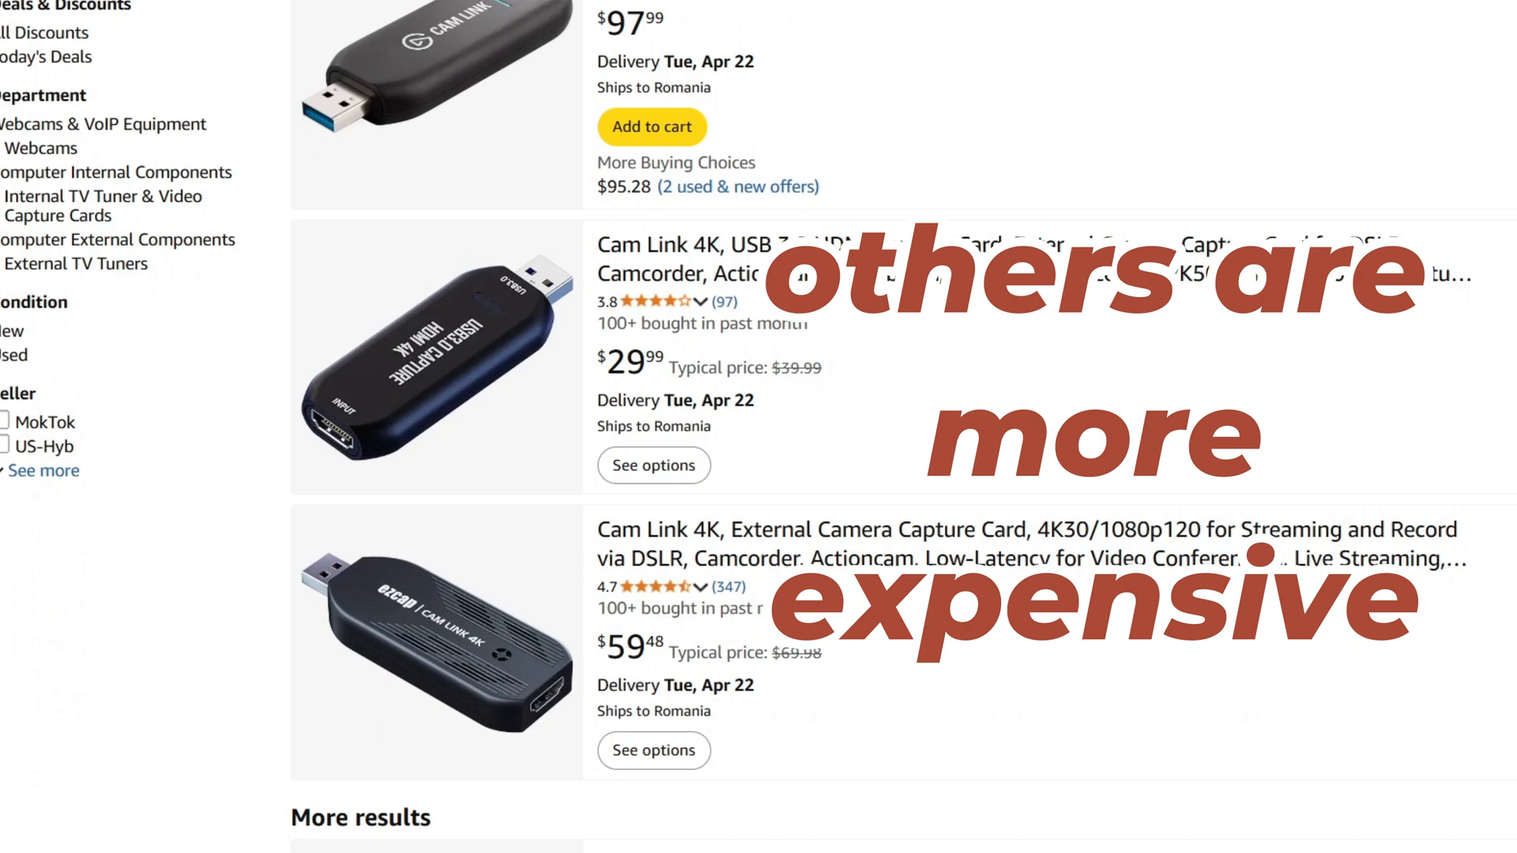
pyautogui.scroll(-3)
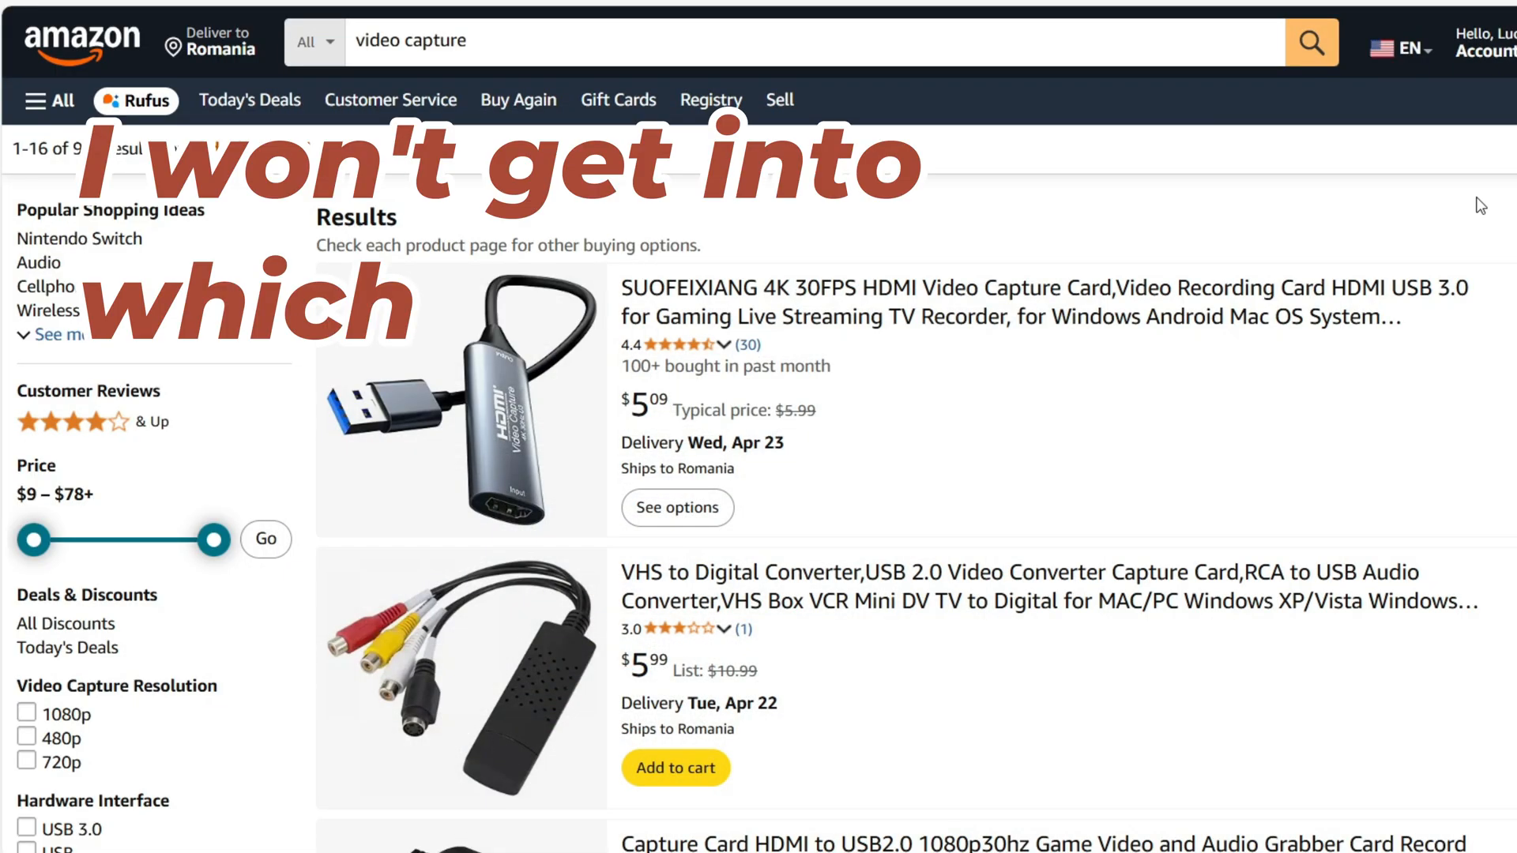
pyautogui.scroll(-3)
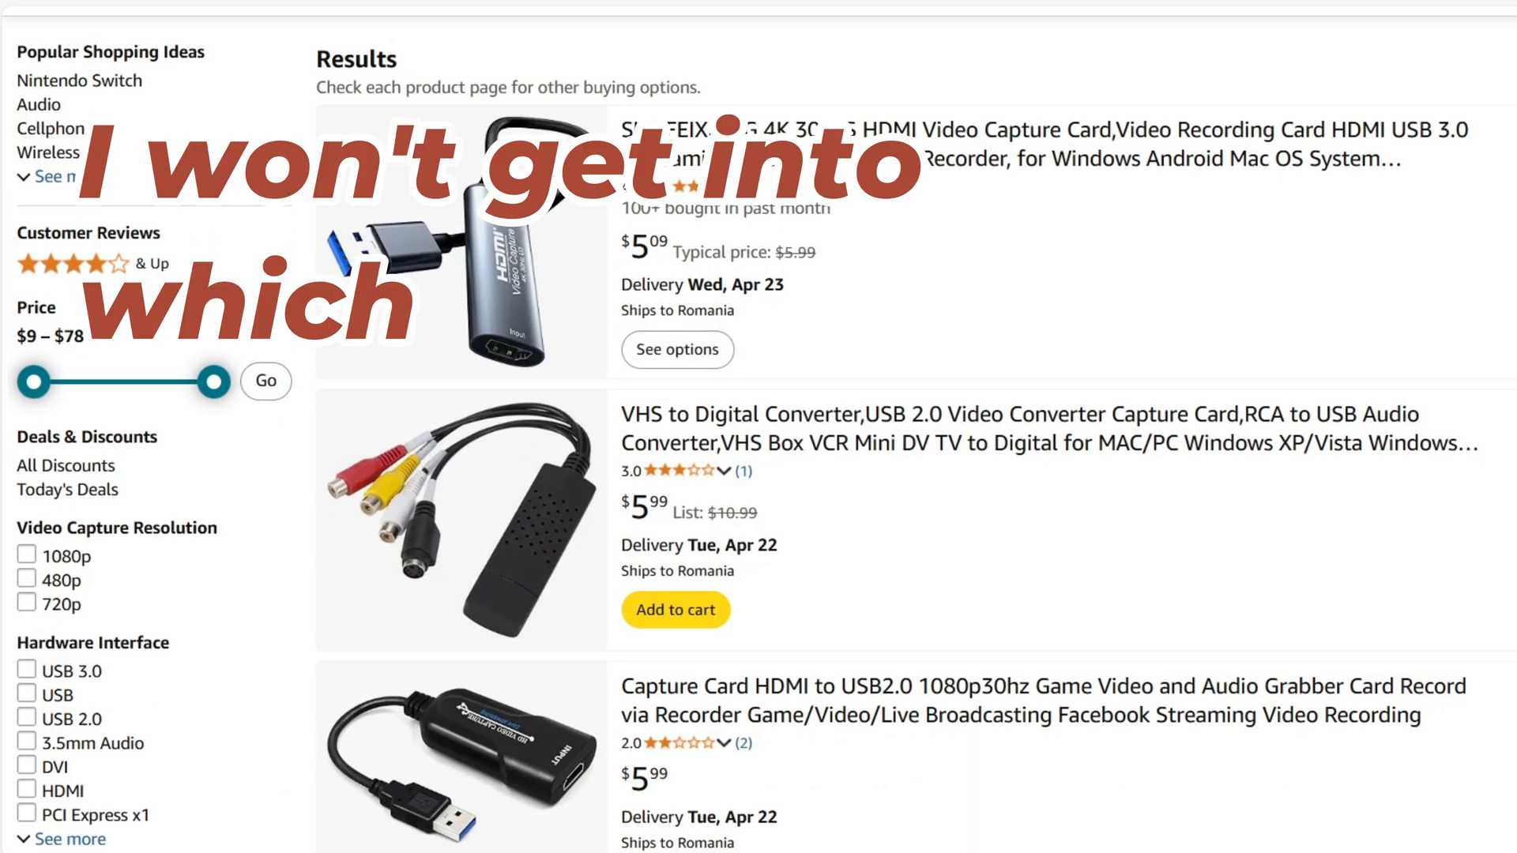
pyautogui.scroll(-3)
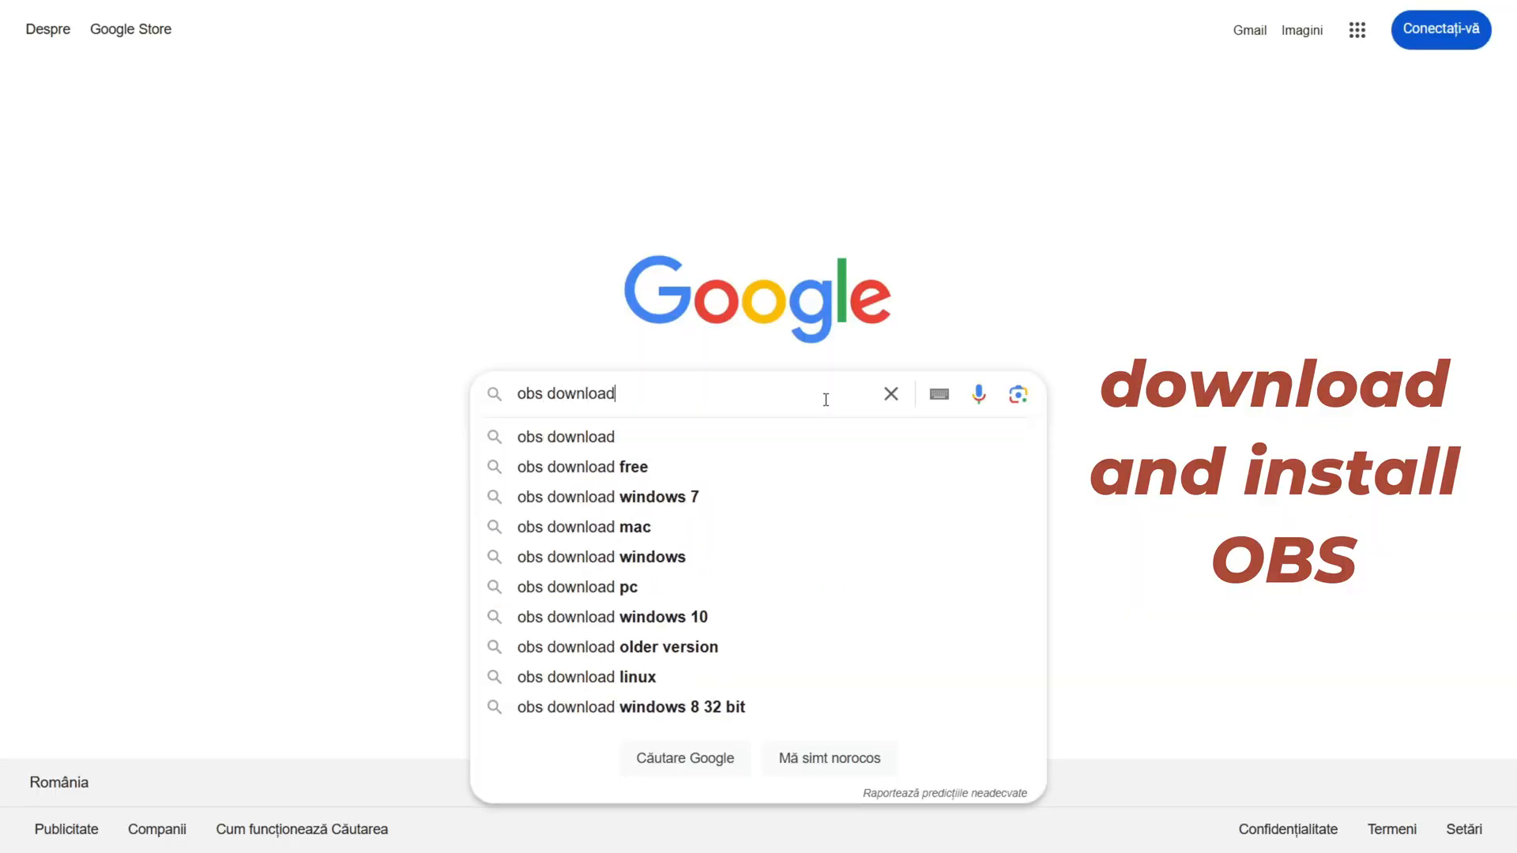
# Run the 'obs download' search and land on the OBS Studio Download Installer button
pyautogui.press('Enter')
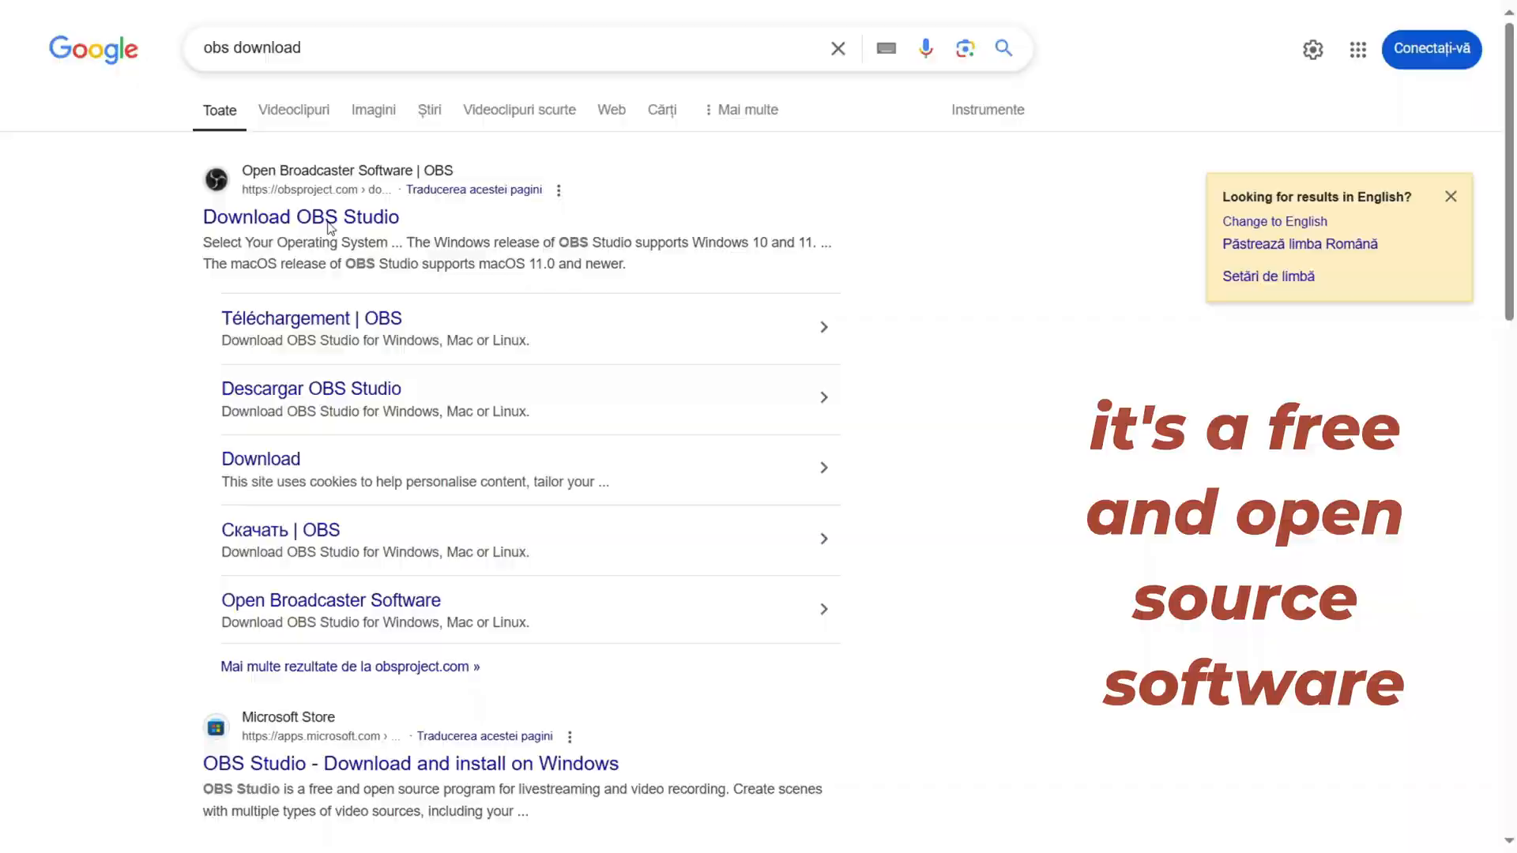
pyautogui.click(300, 217)
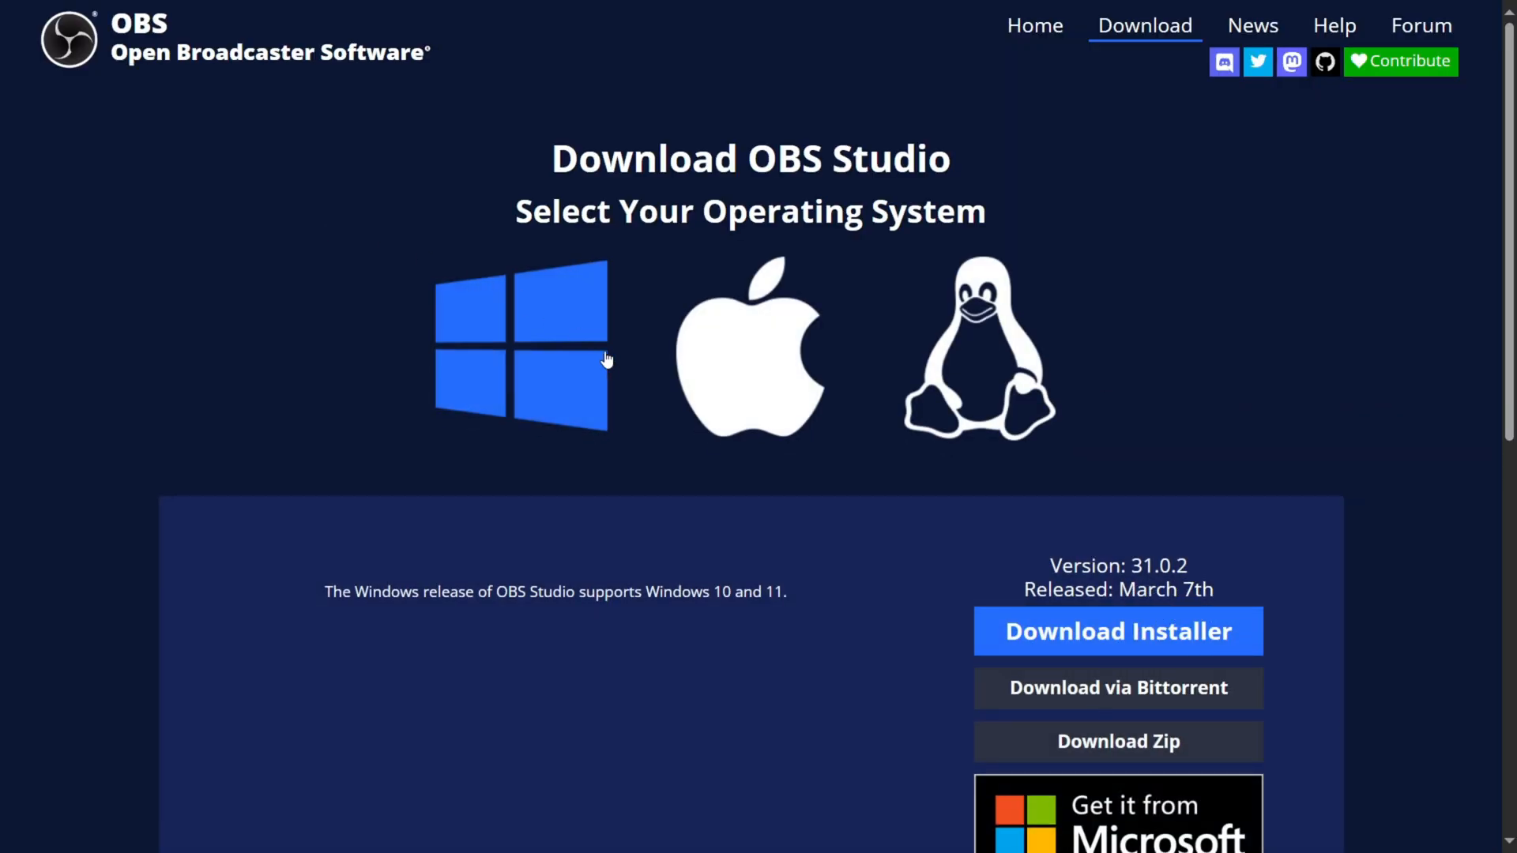
pyautogui.scroll(-3)
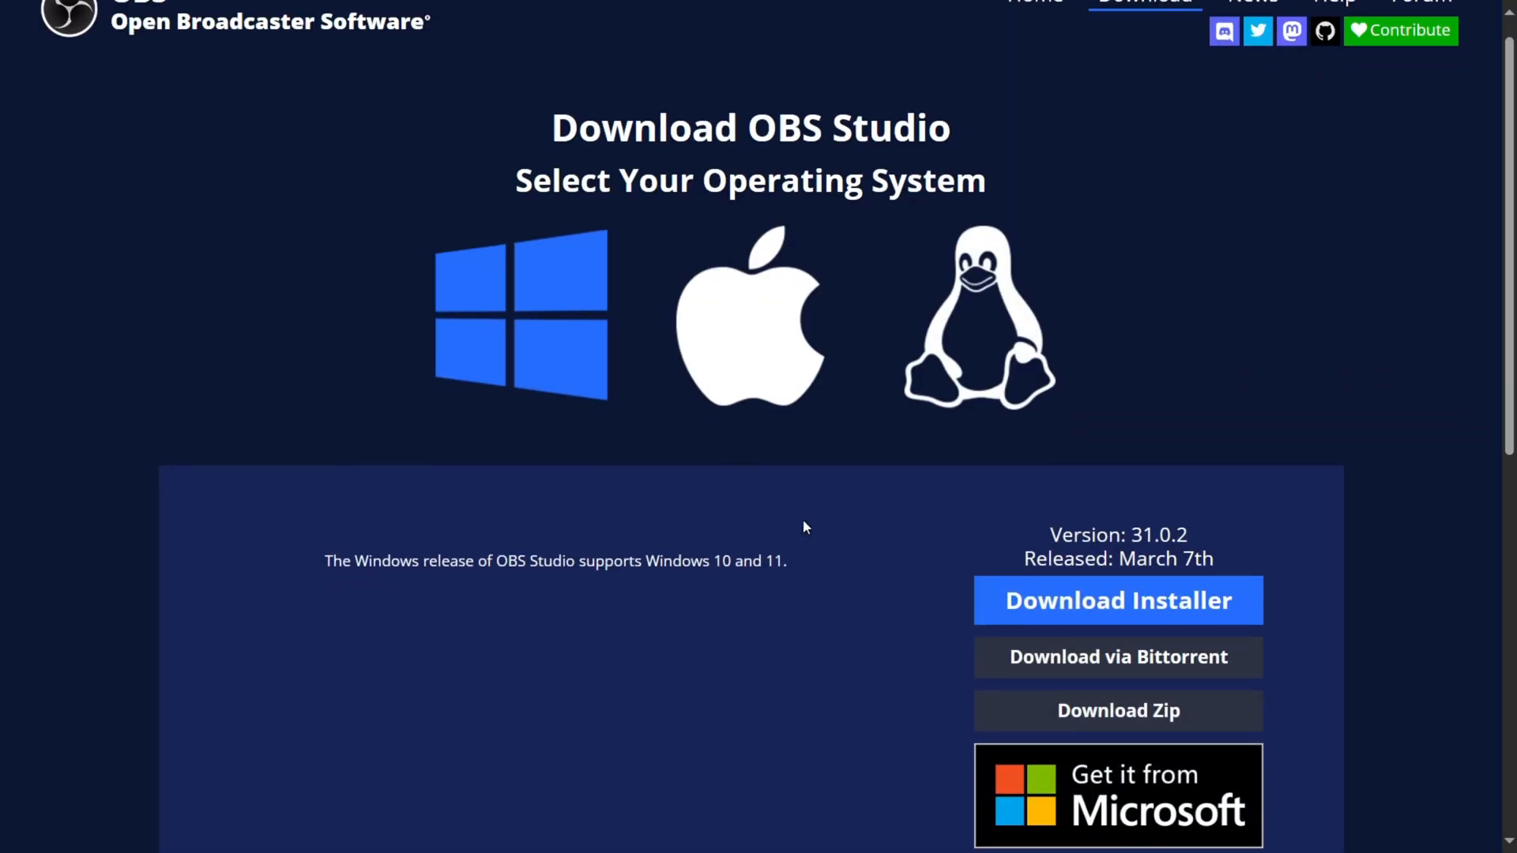
pyautogui.scroll(-3)
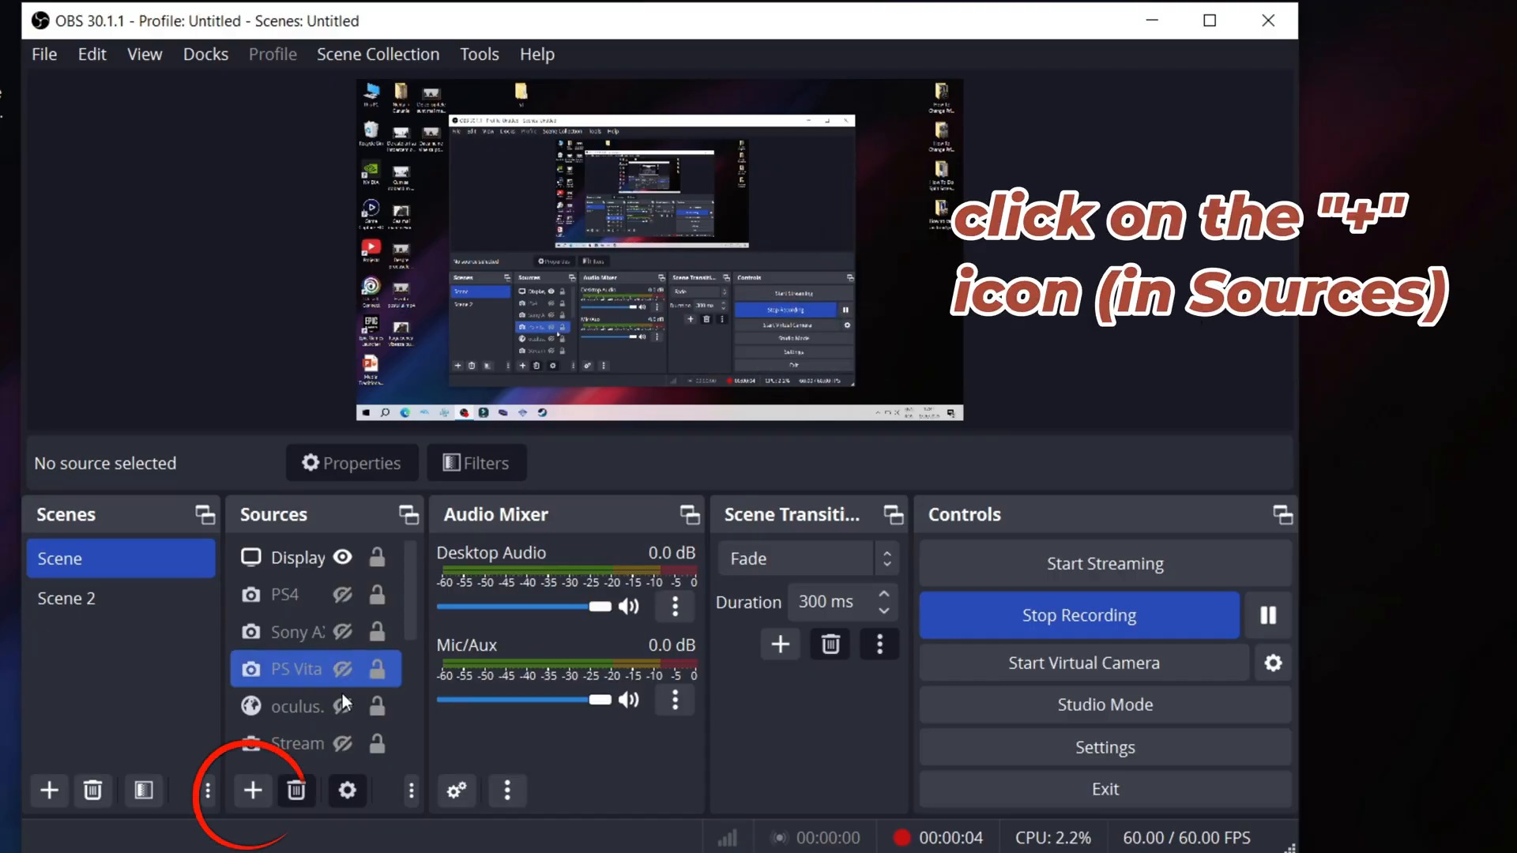
# Add a Video Capture Device source named 'Usb stick test' using the USB Video device
pyautogui.click(253, 790)
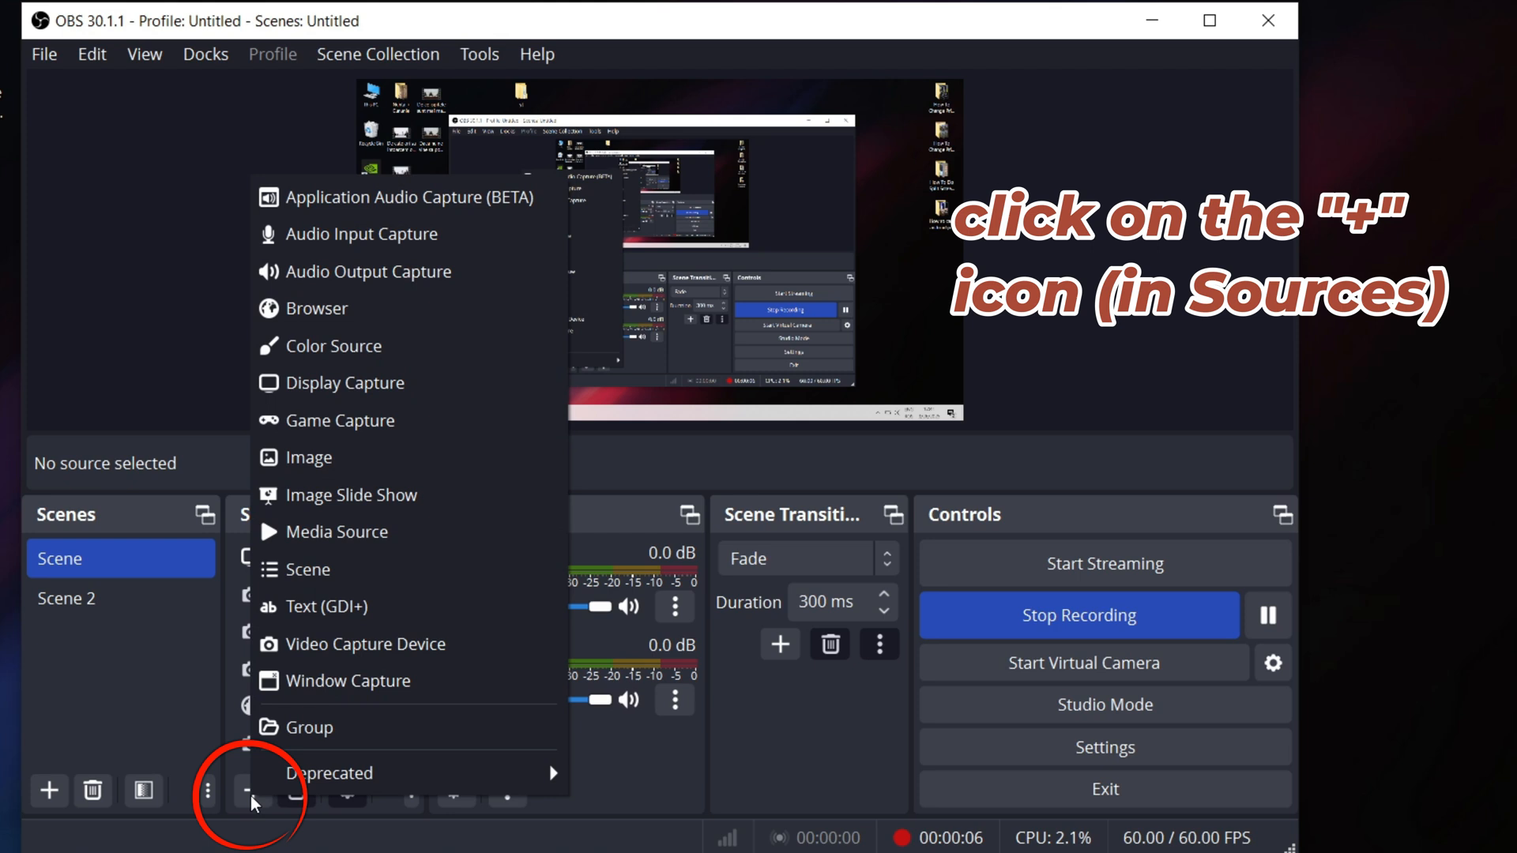
pyautogui.click(365, 643)
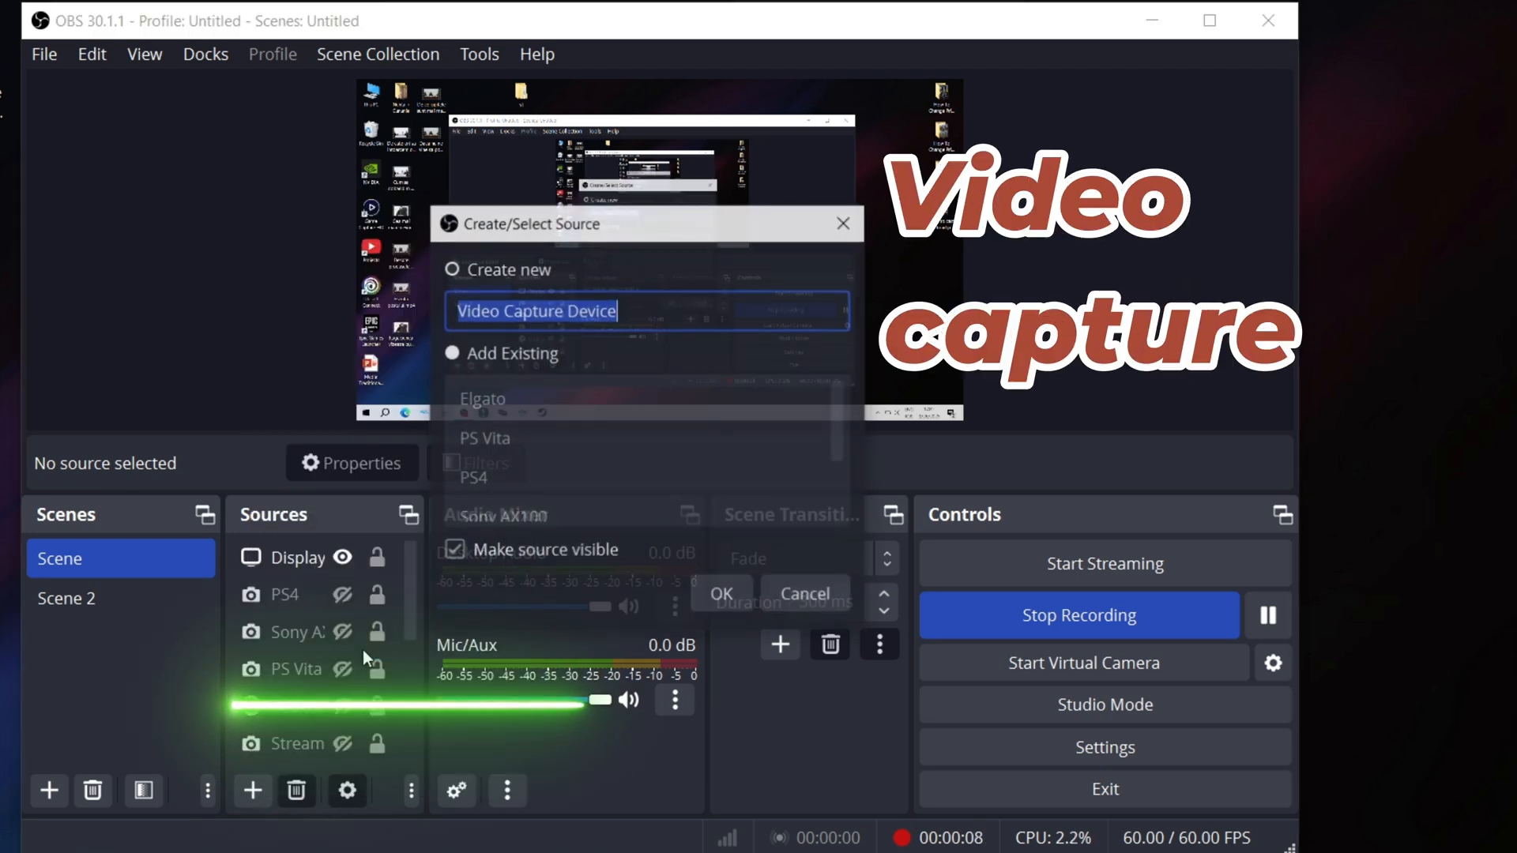
pyautogui.write('Usb stick test')
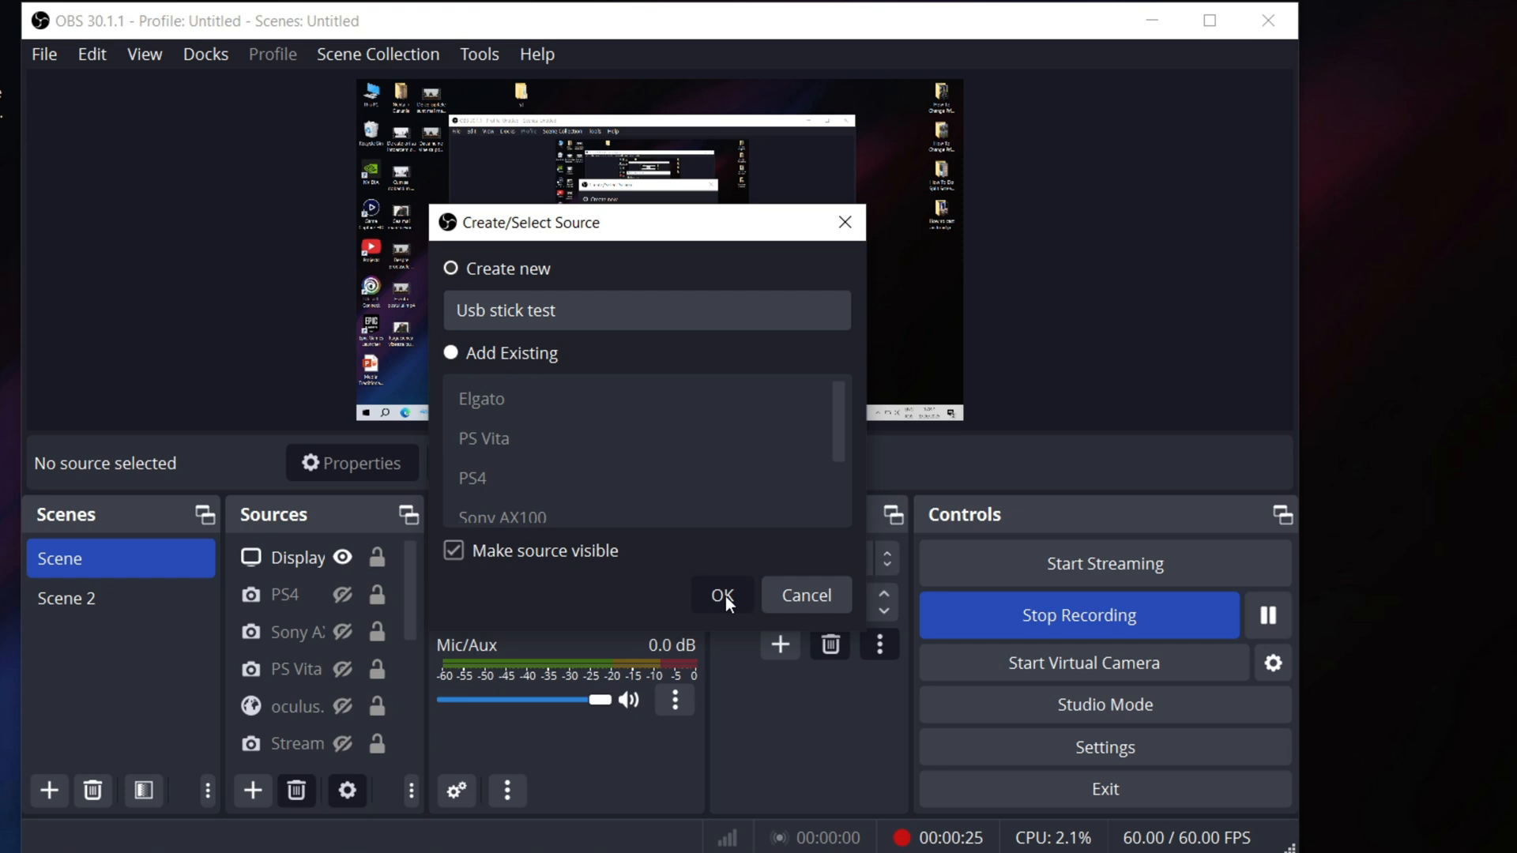
pyautogui.click(722, 596)
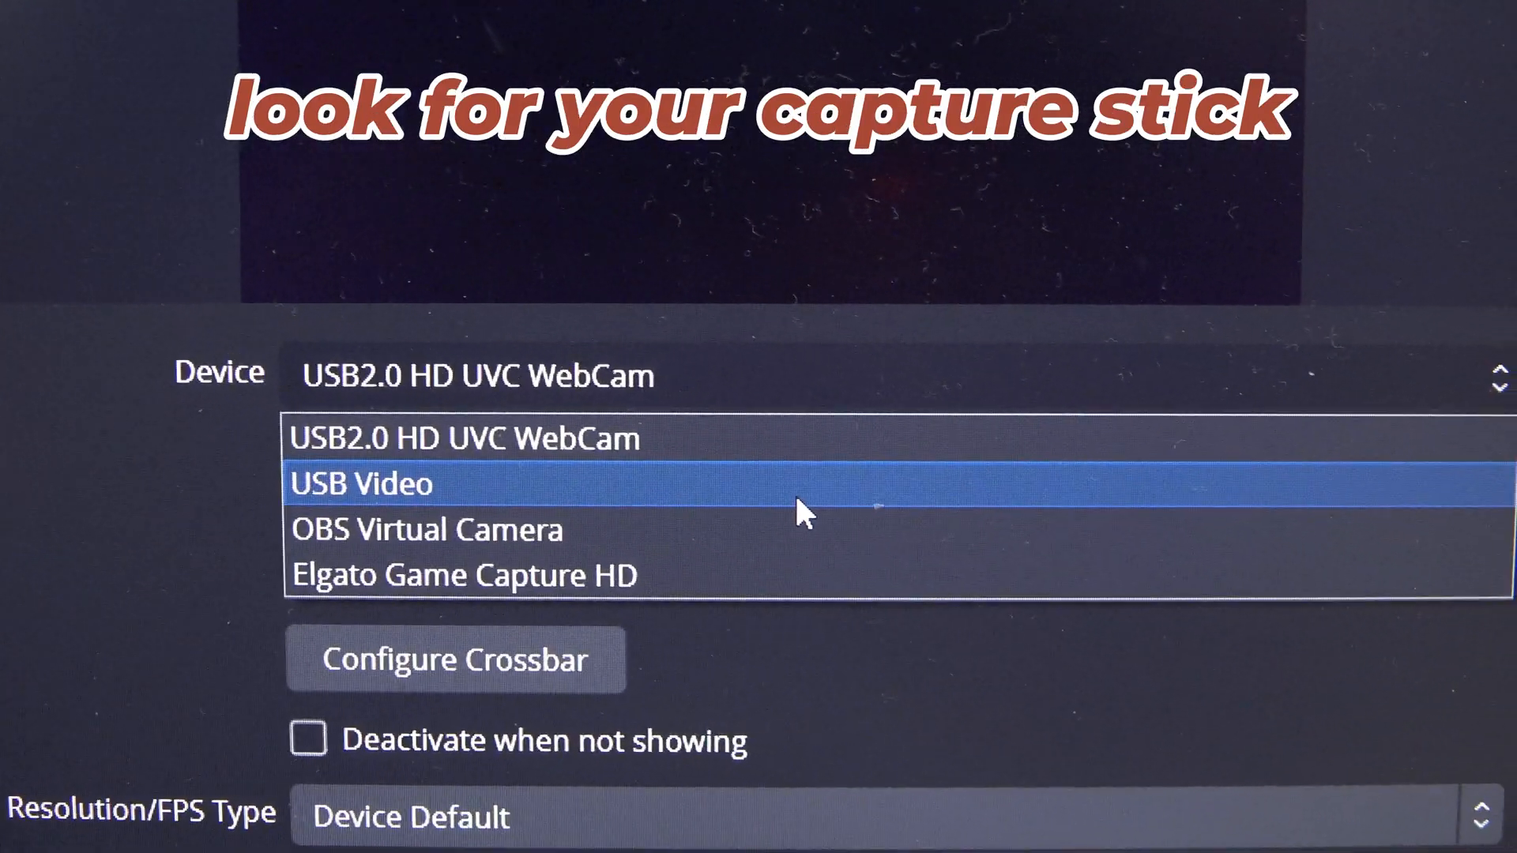
pyautogui.click(362, 483)
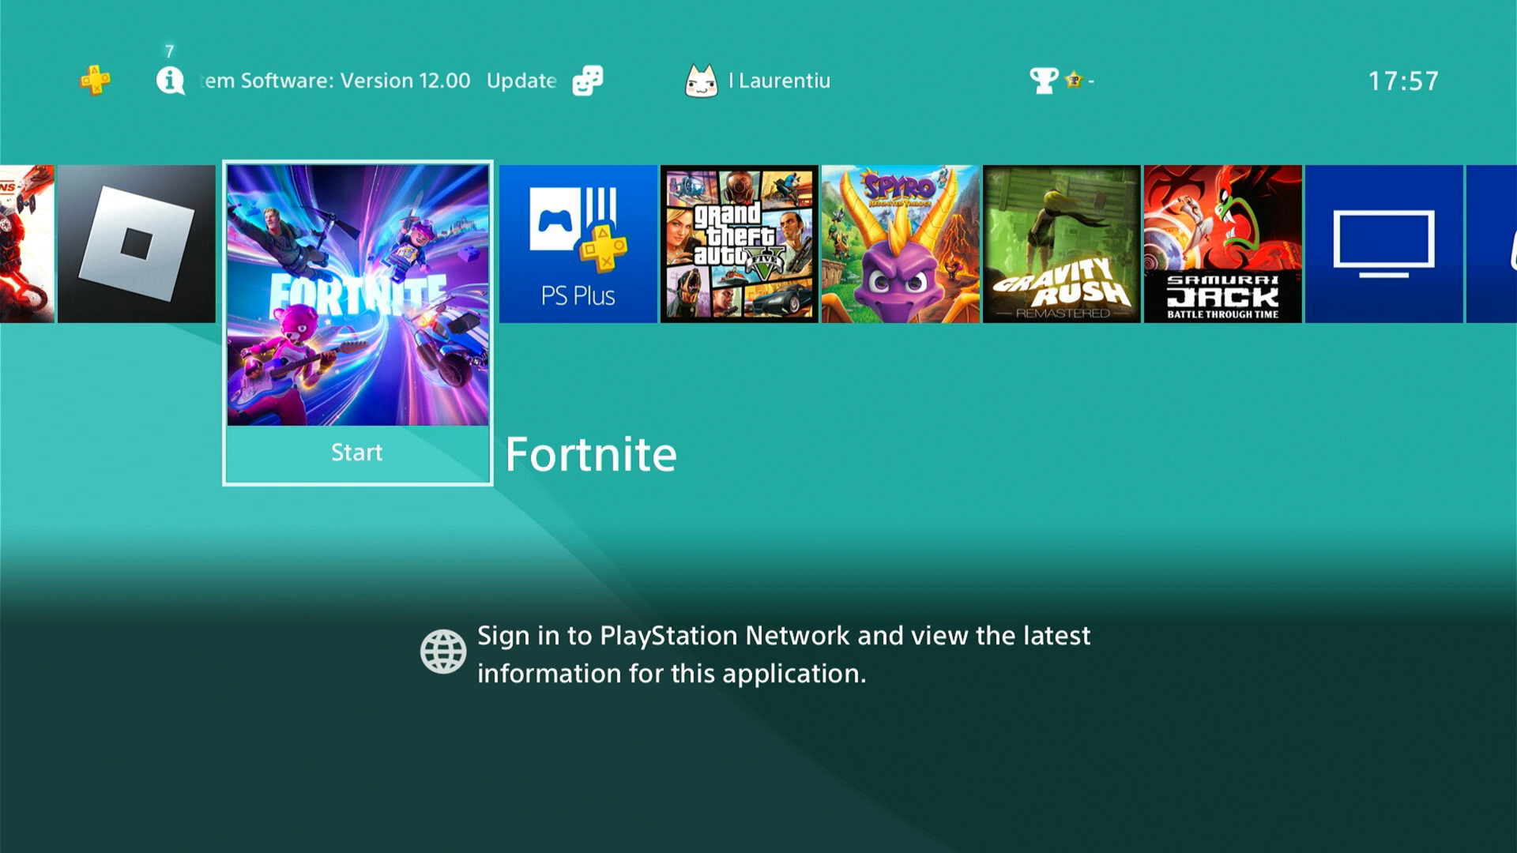
# Navigate the PS4 to Settings > System where Enable HDCP is unchecked
pyautogui.click(169, 79)
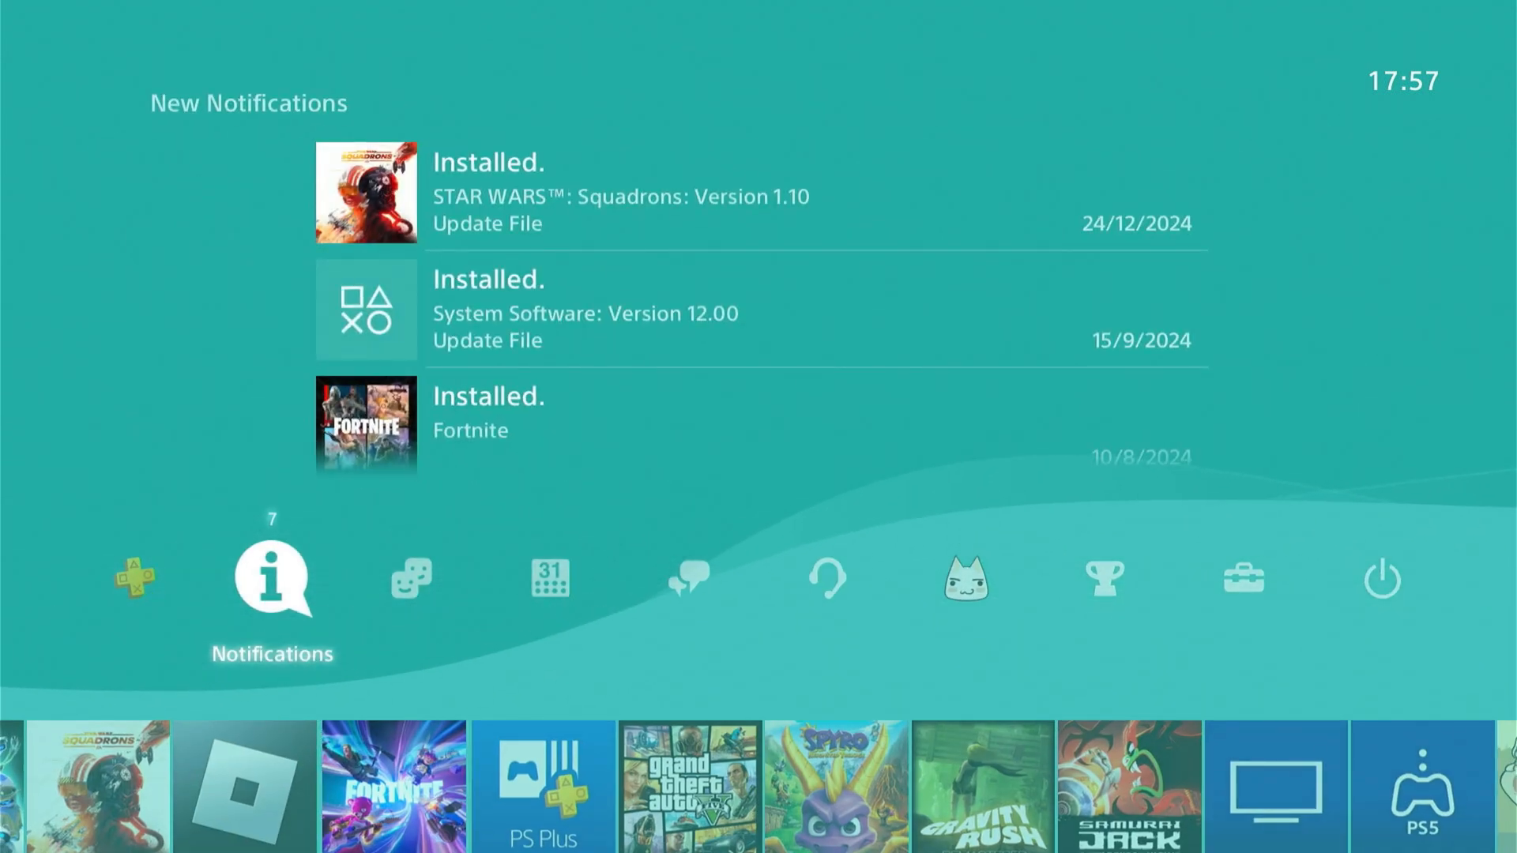
pyautogui.click(1242, 578)
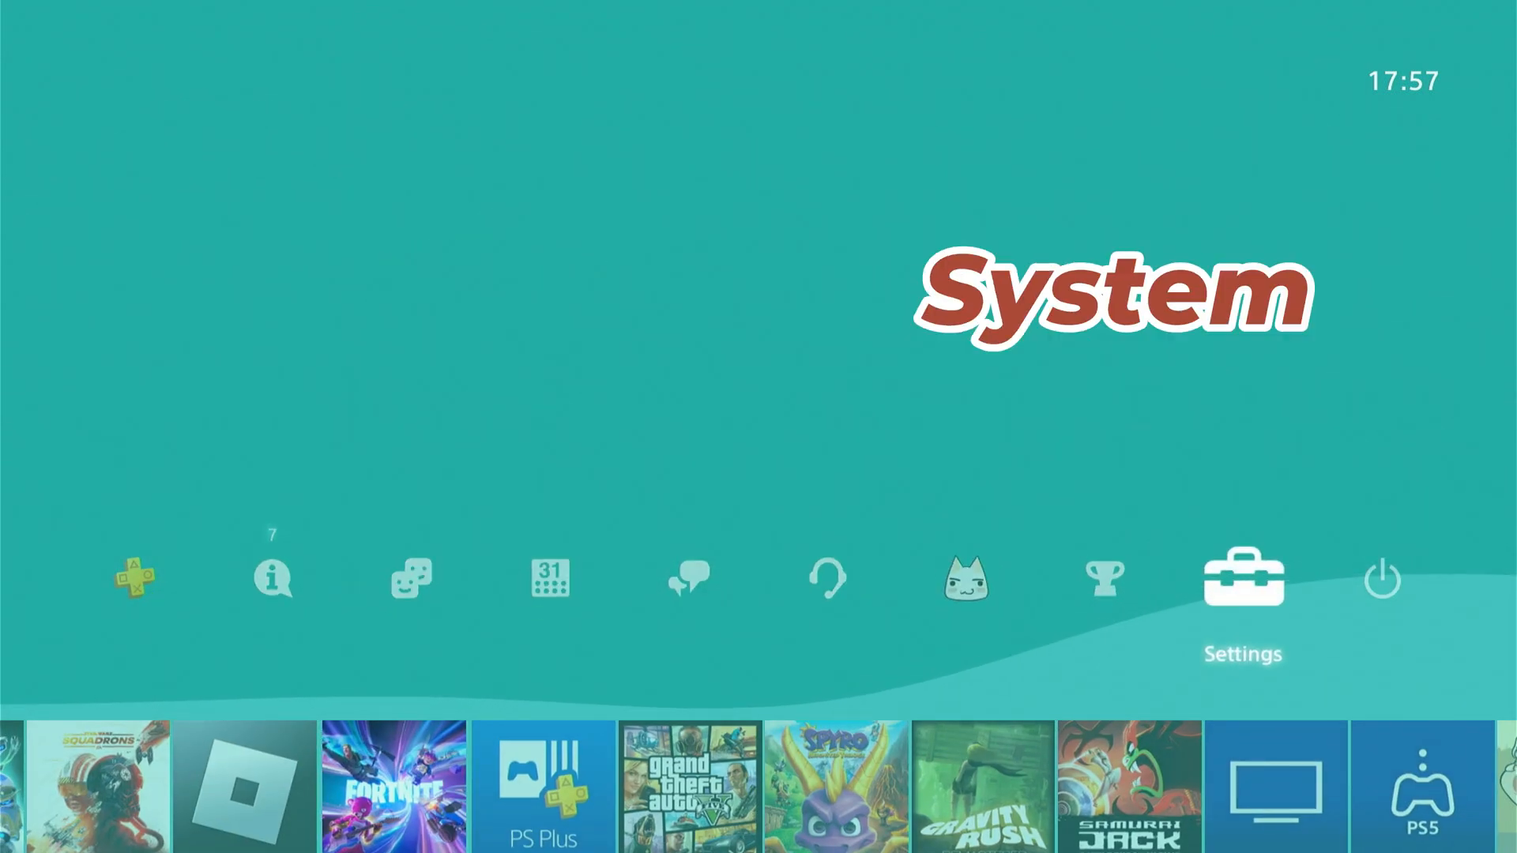
pyautogui.click(1243, 580)
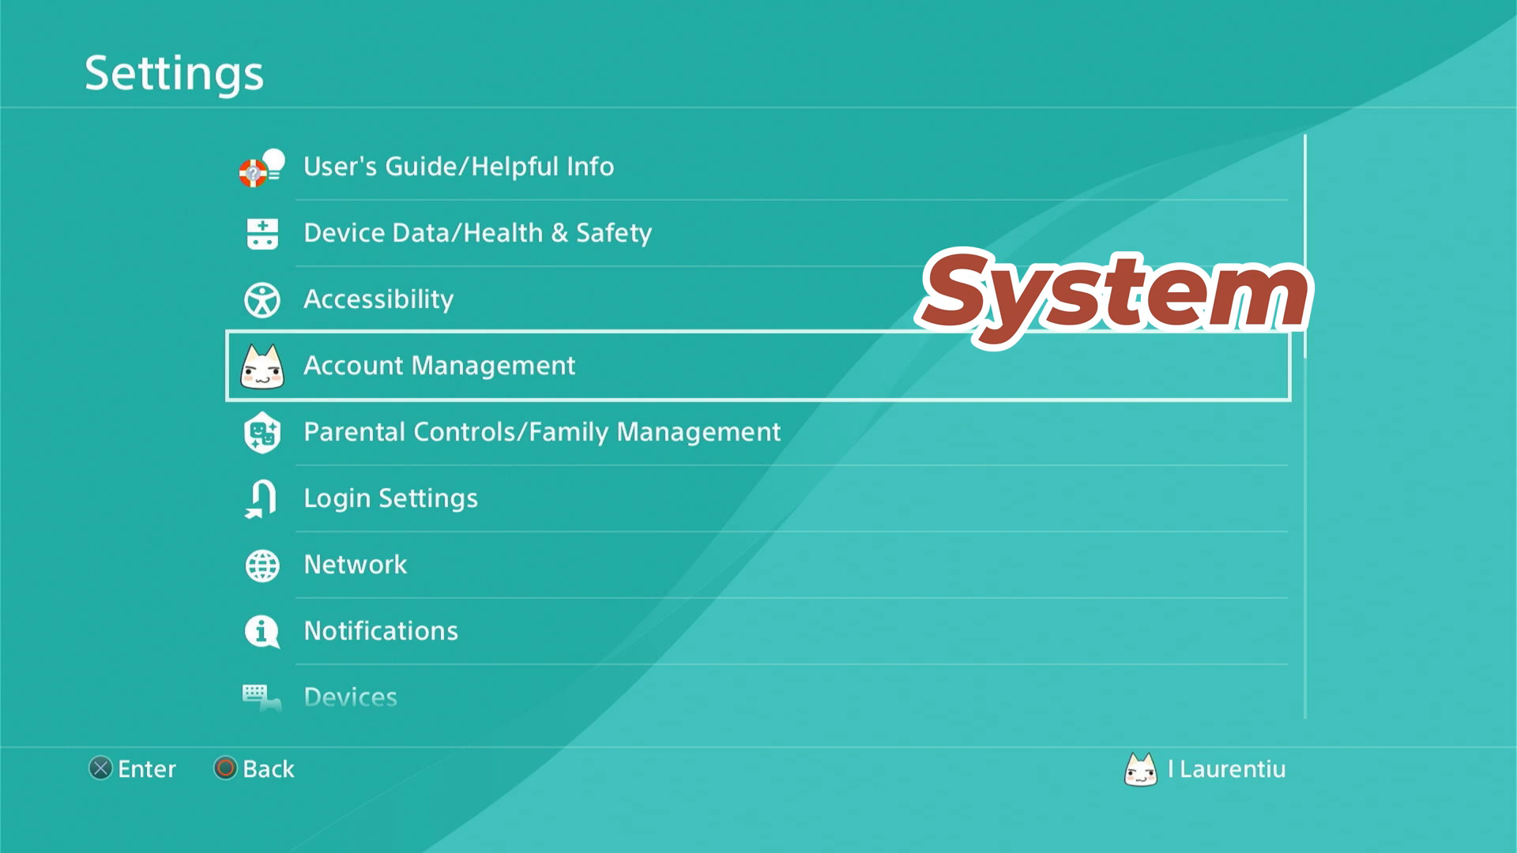
pyautogui.scroll(-3)
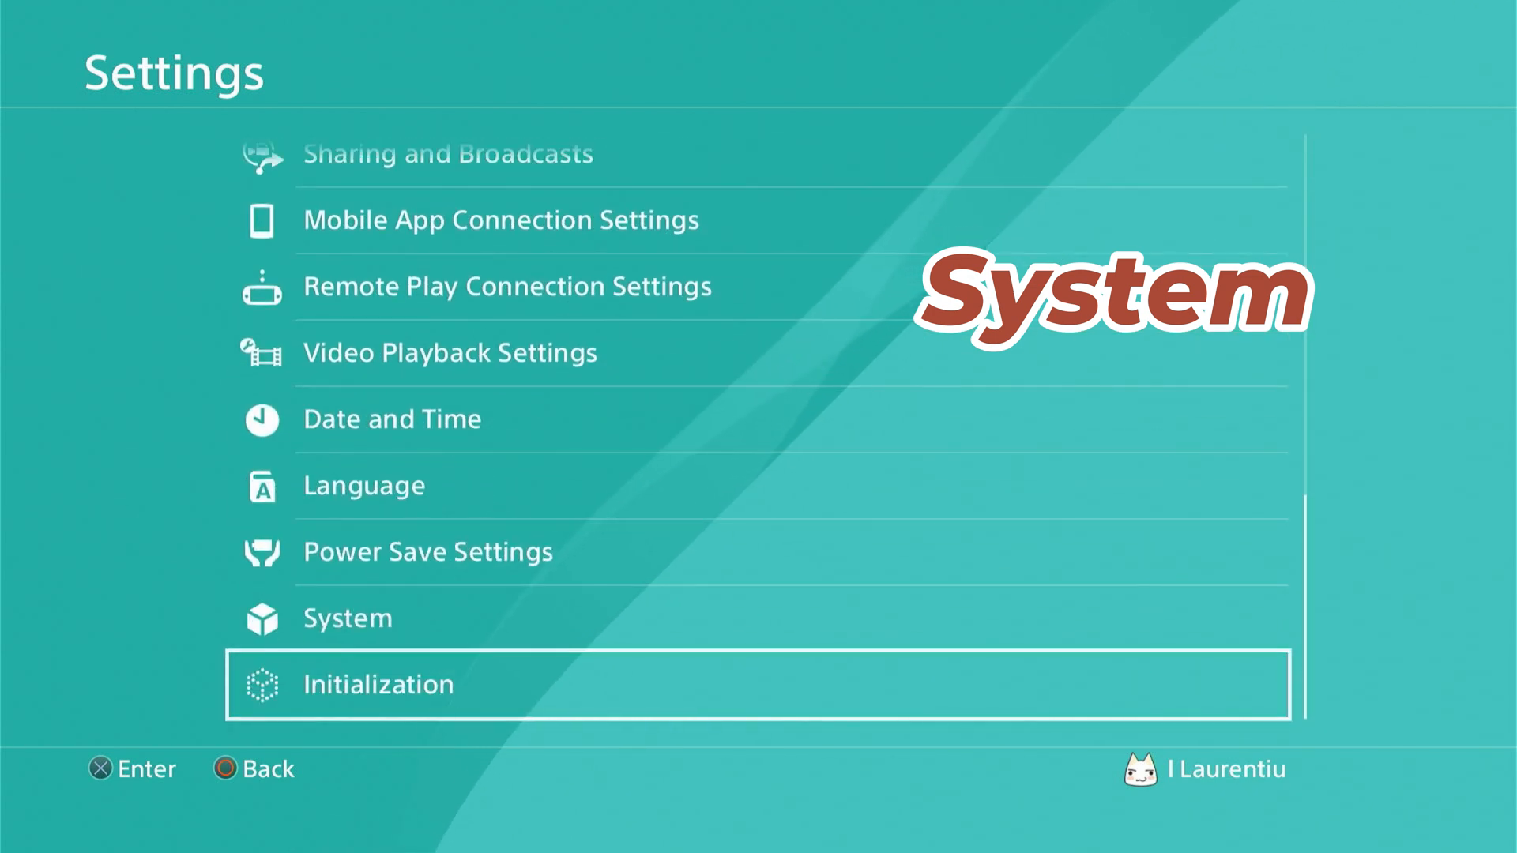
pyautogui.click(346, 618)
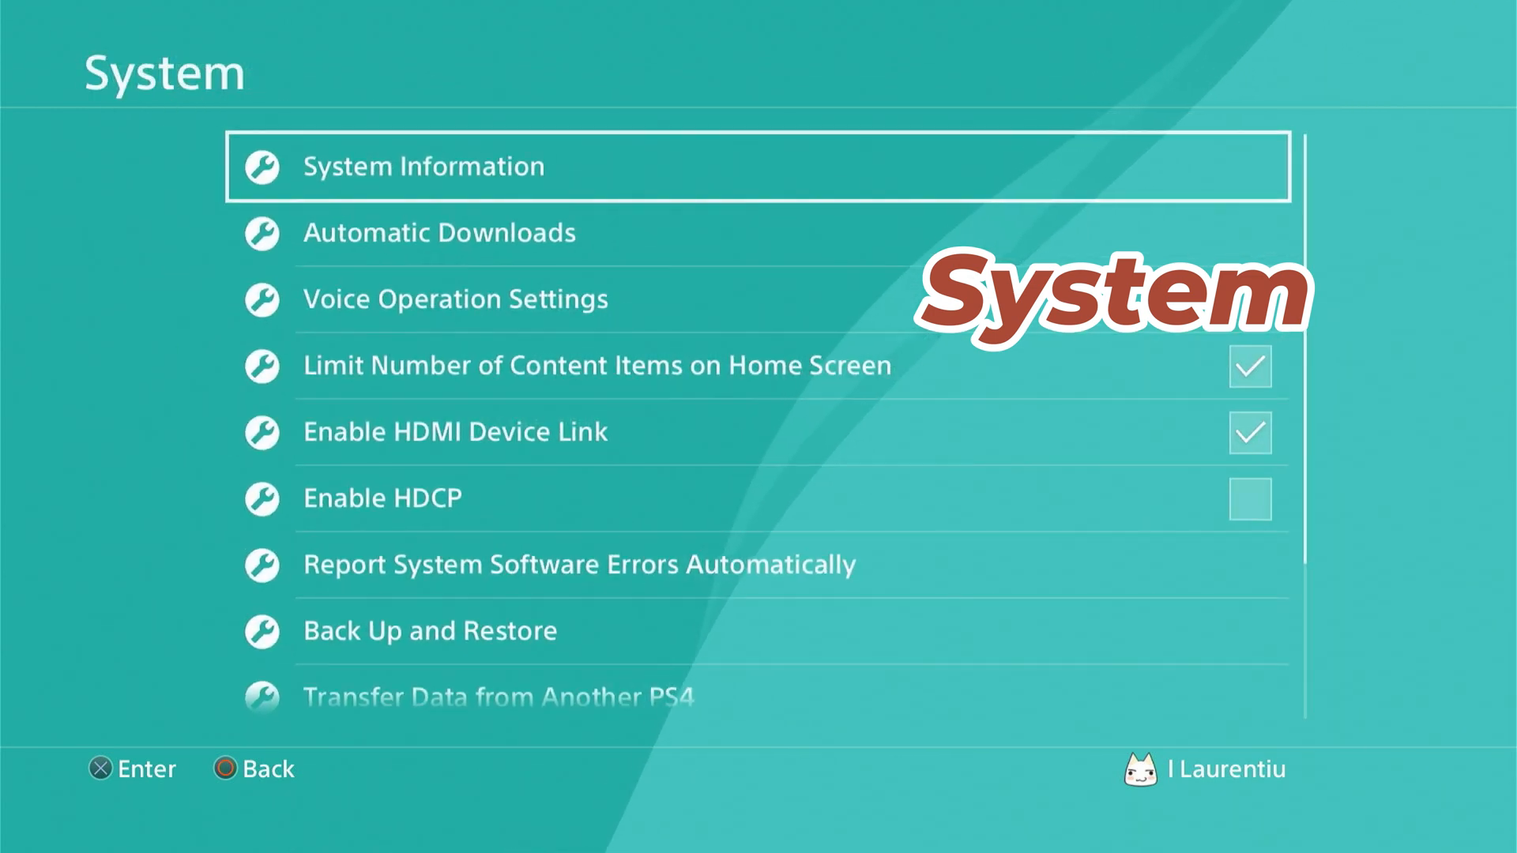
pyautogui.click(382, 498)
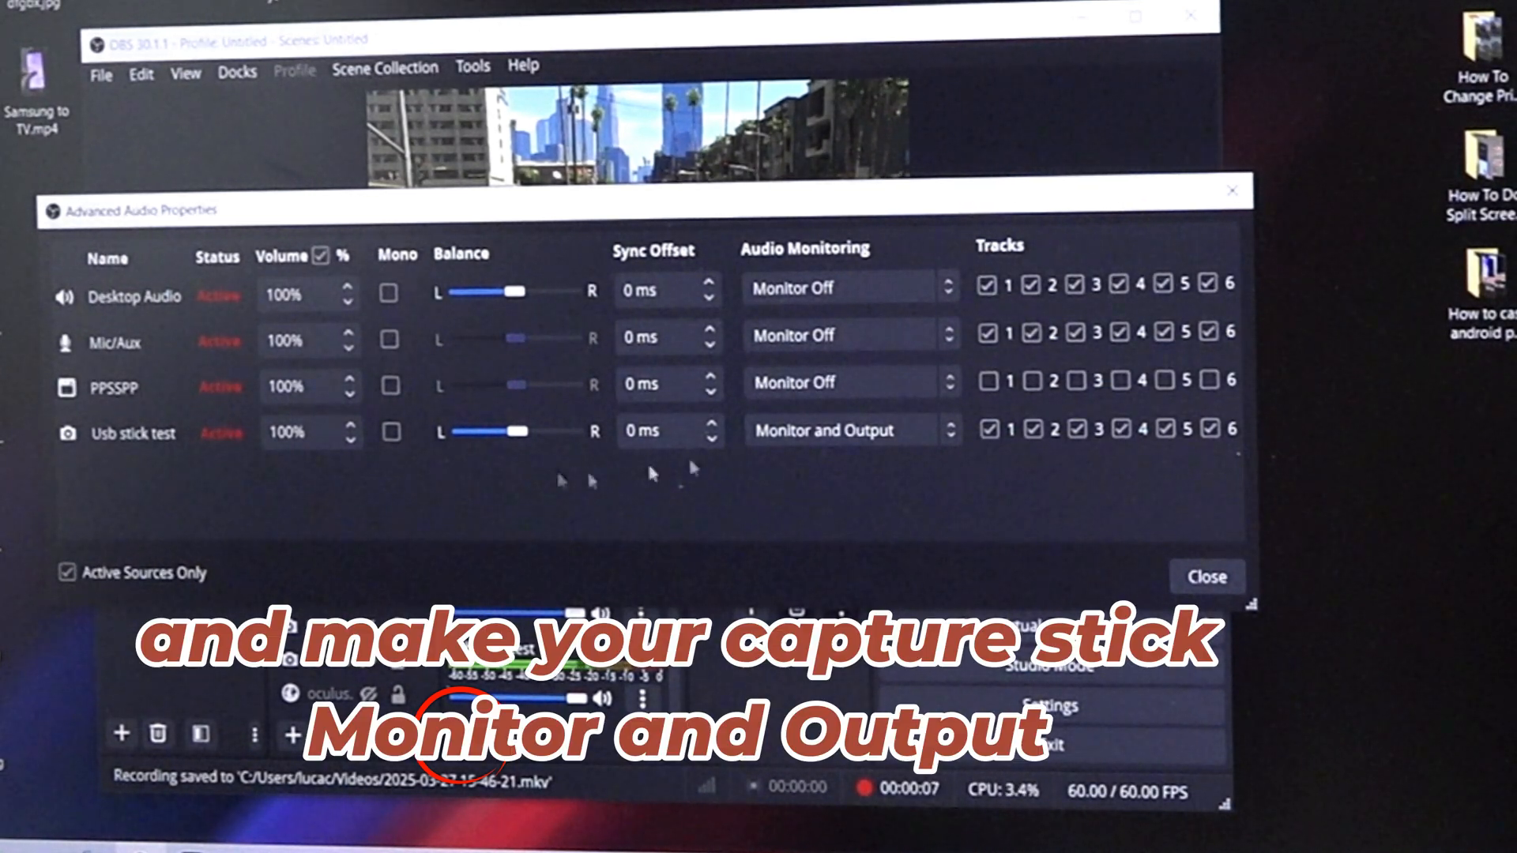
# Close the Advanced Audio Properties with Usb stick test set to Monitor and Output
pyautogui.click(850, 430)
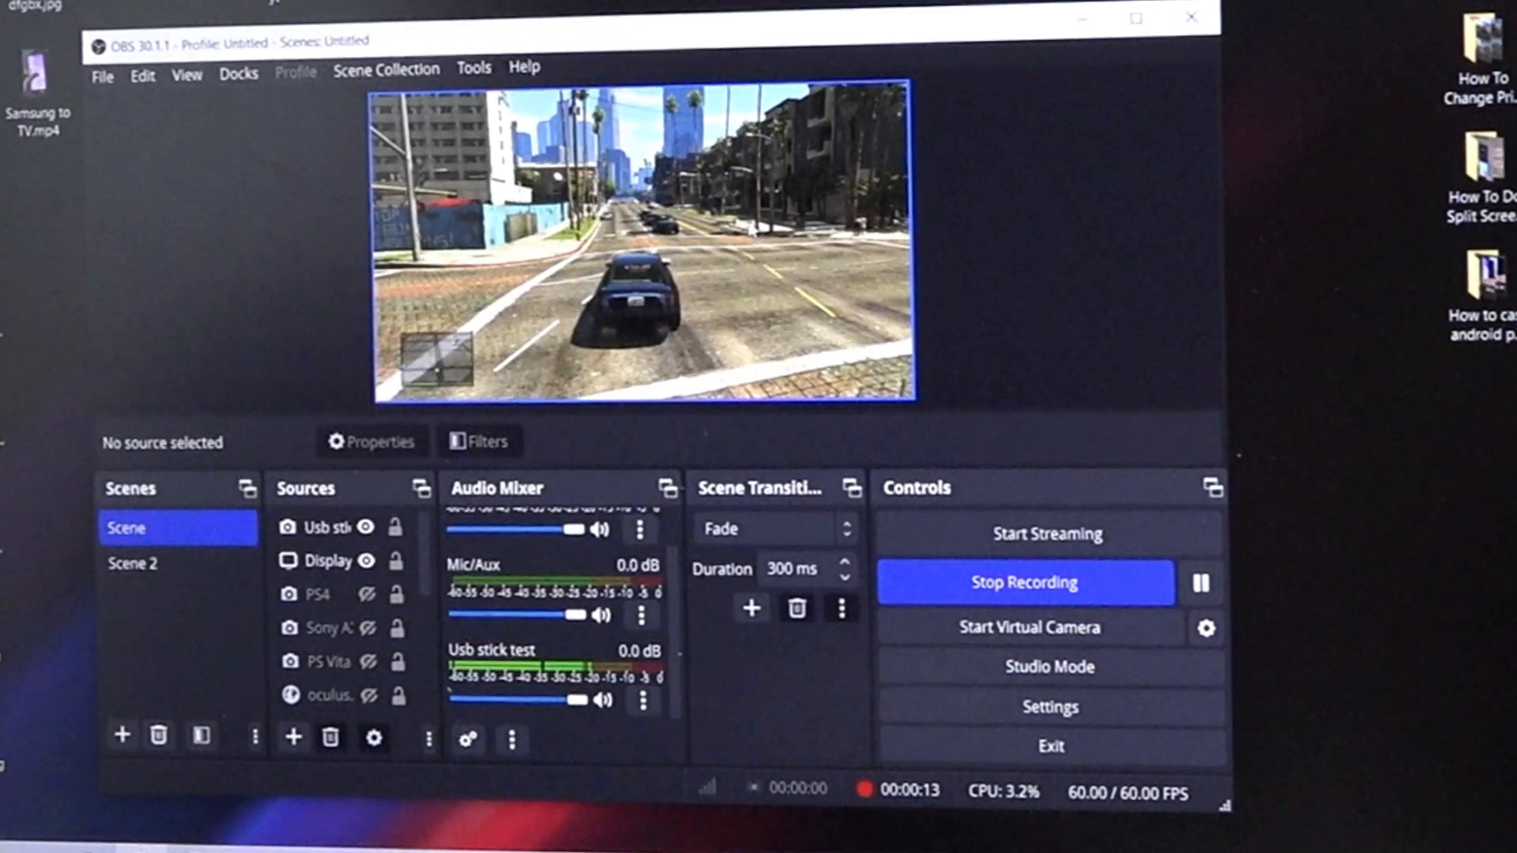
# Show the preview as a Fullscreen Projector on the monitor
pyautogui.rightClick(638, 242)
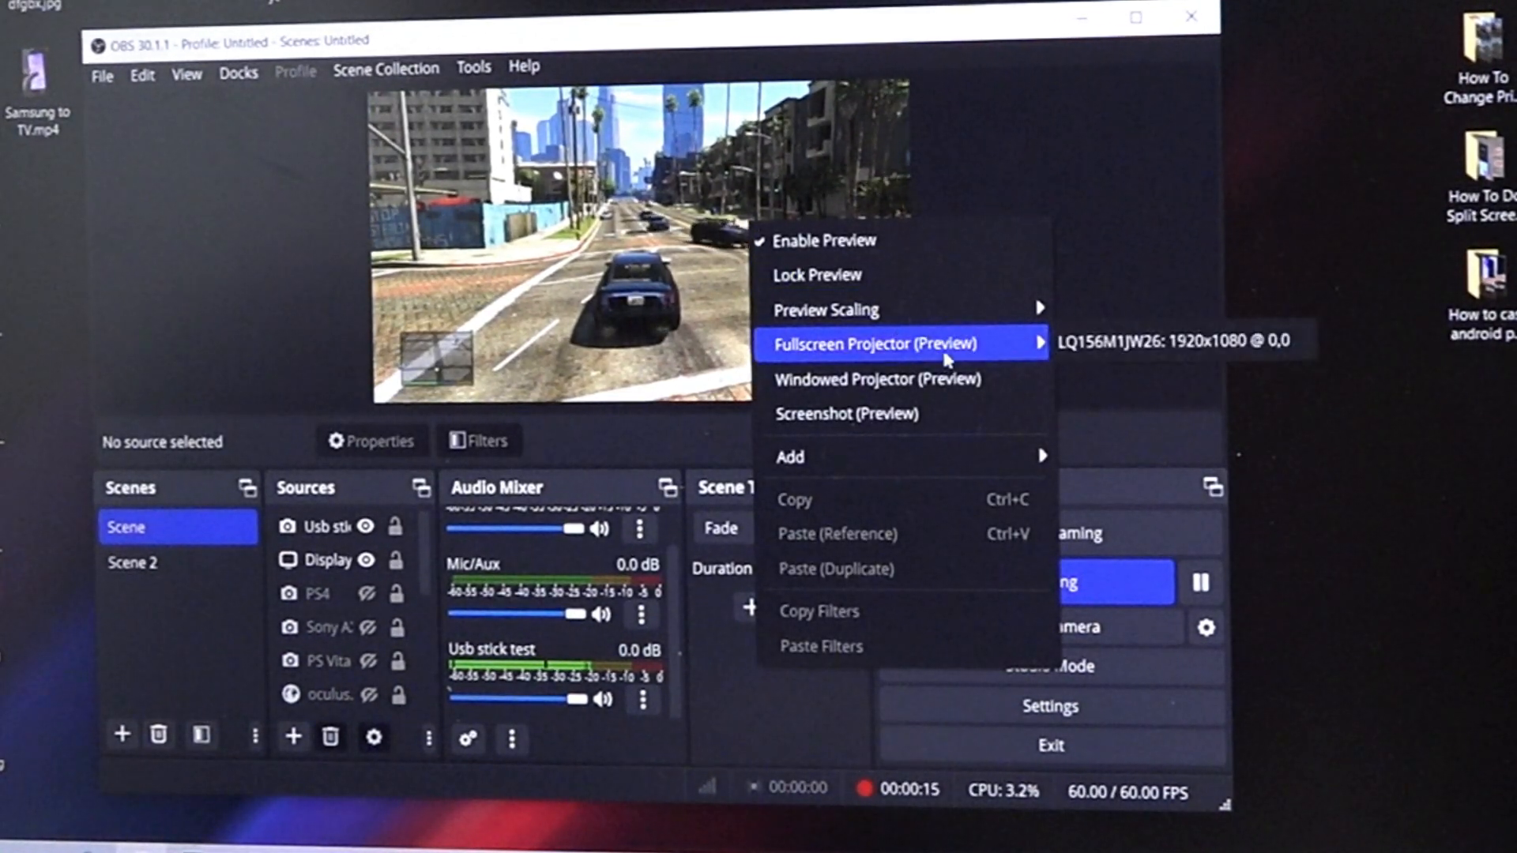
pyautogui.click(860, 343)
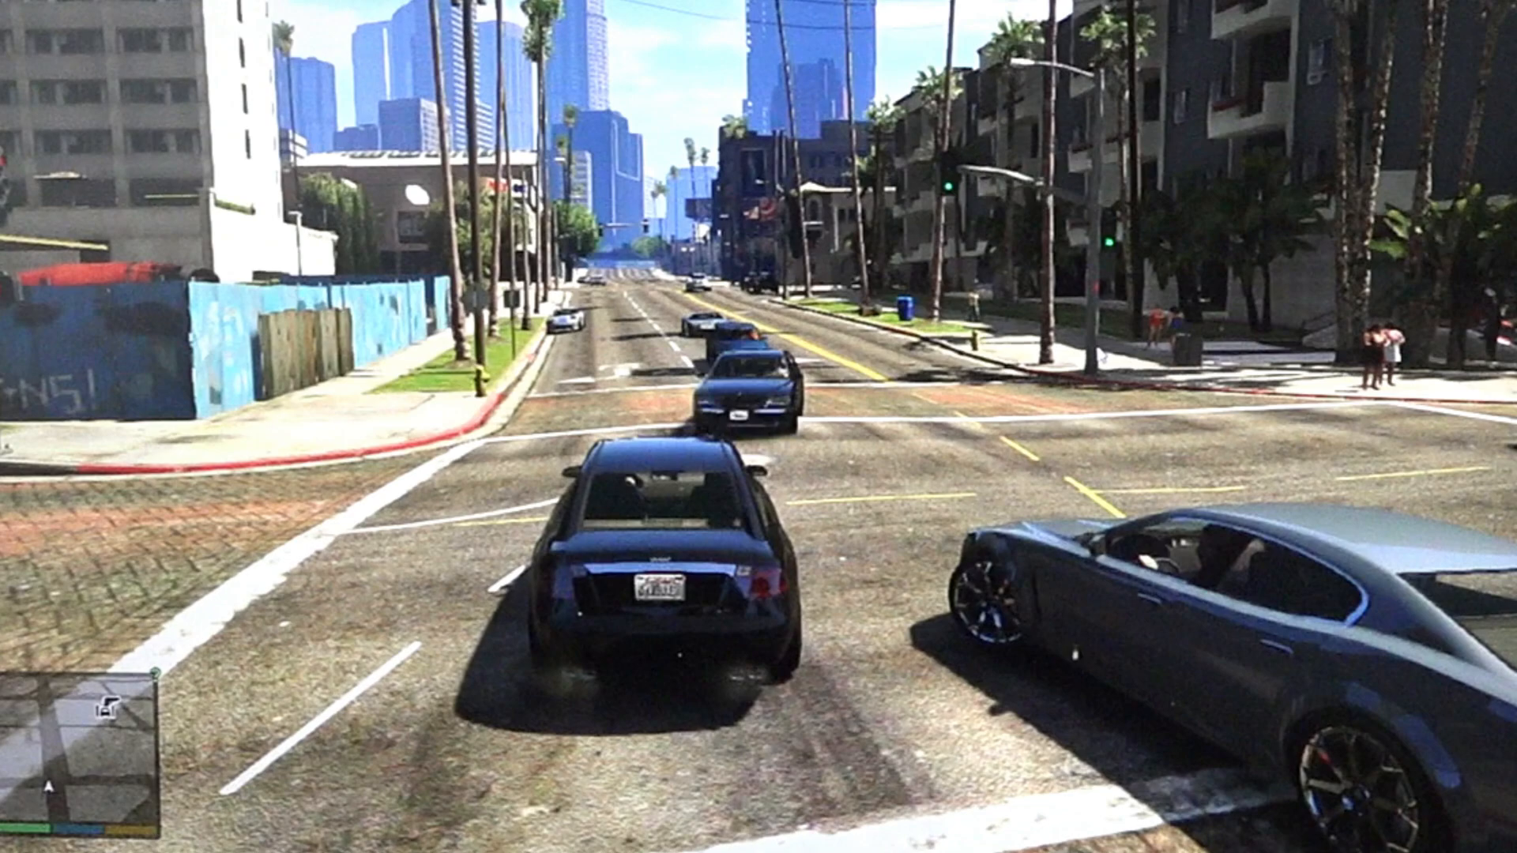